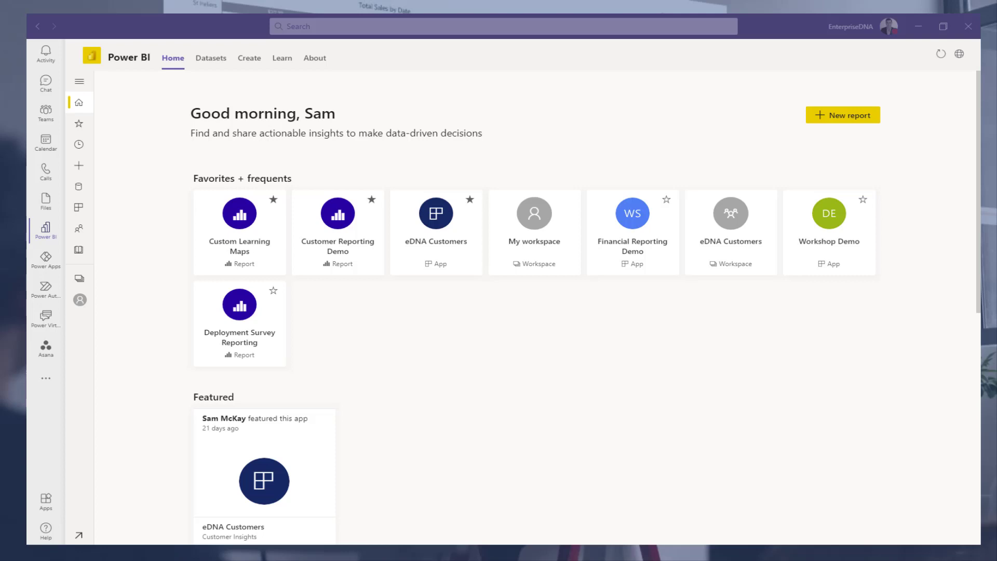
mouse_move(650, 88)
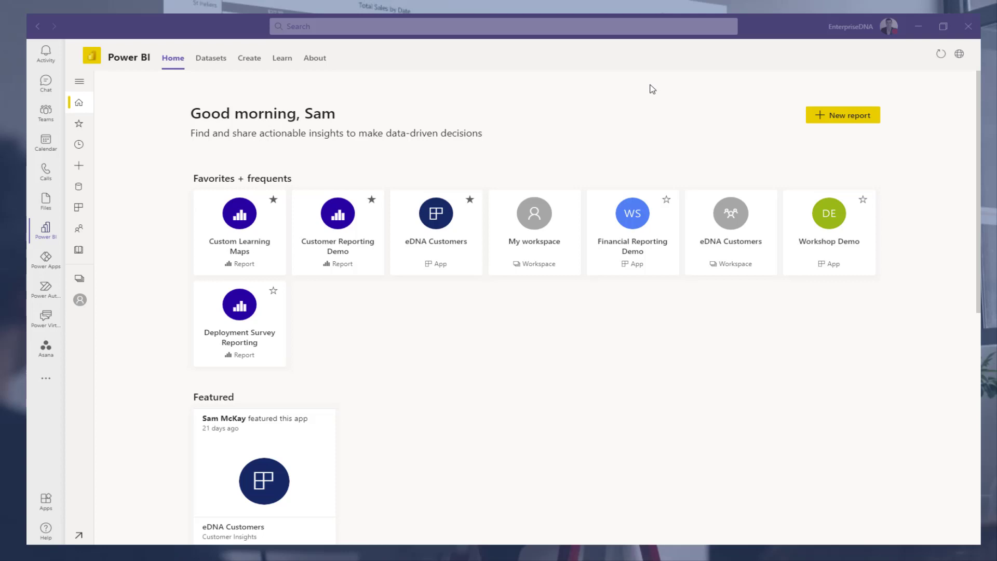
mouse_move(643, 106)
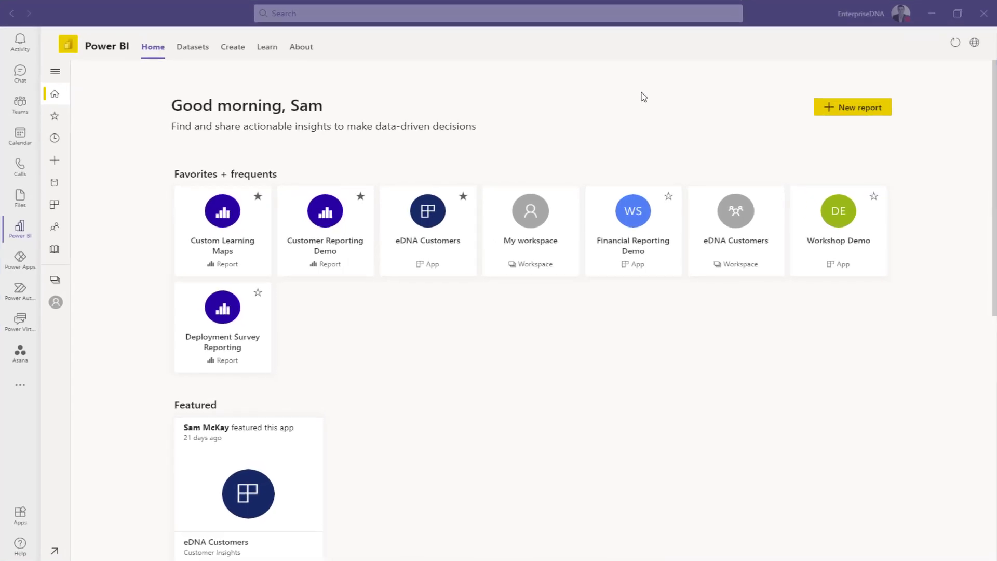
mouse_move(554, 109)
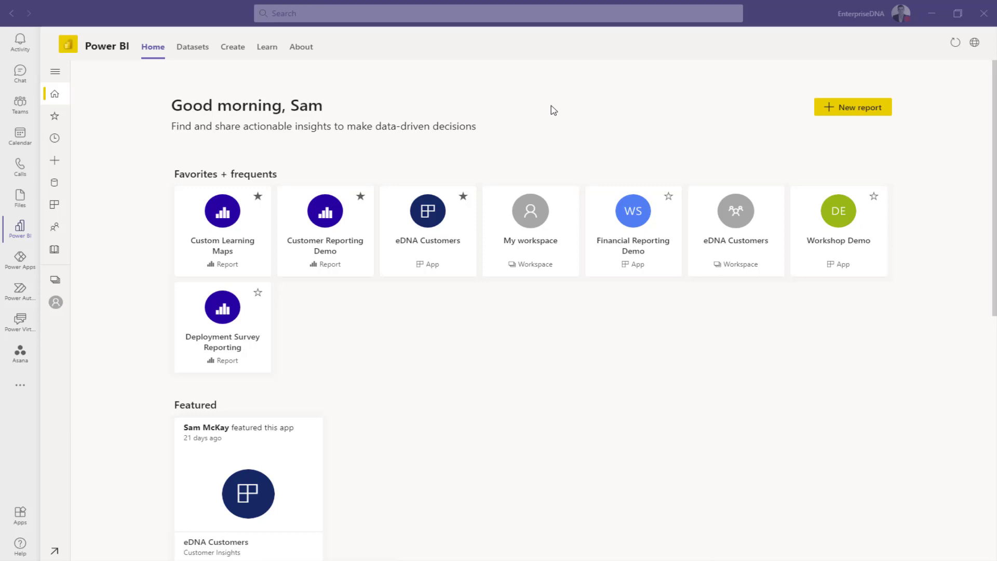
mouse_move(571, 110)
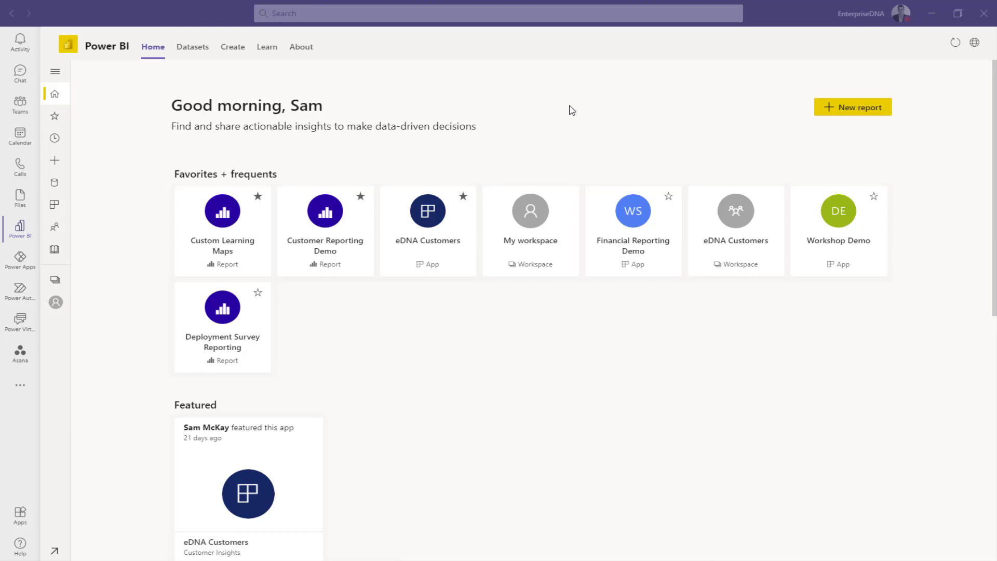
mouse_move(578, 113)
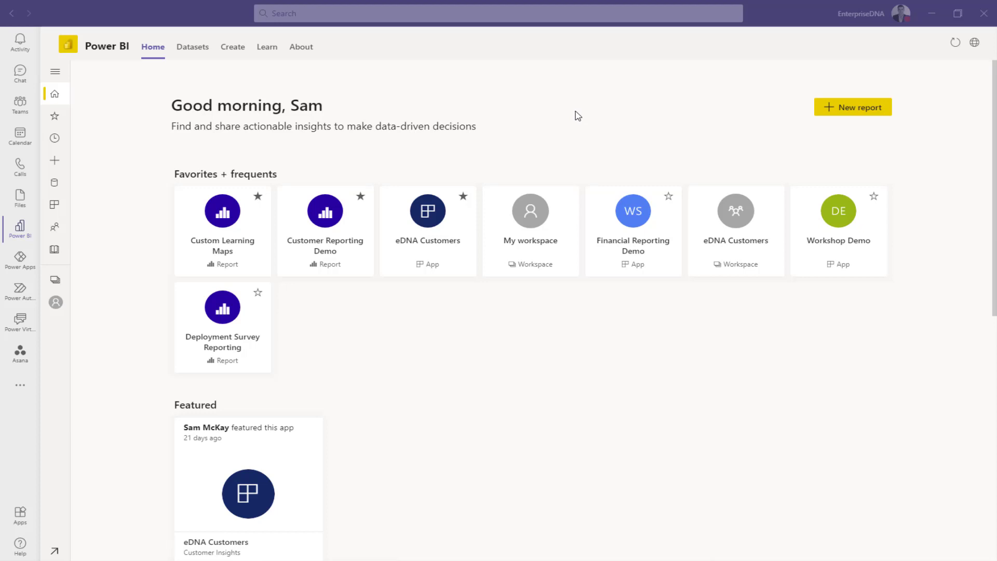
mouse_move(126, 188)
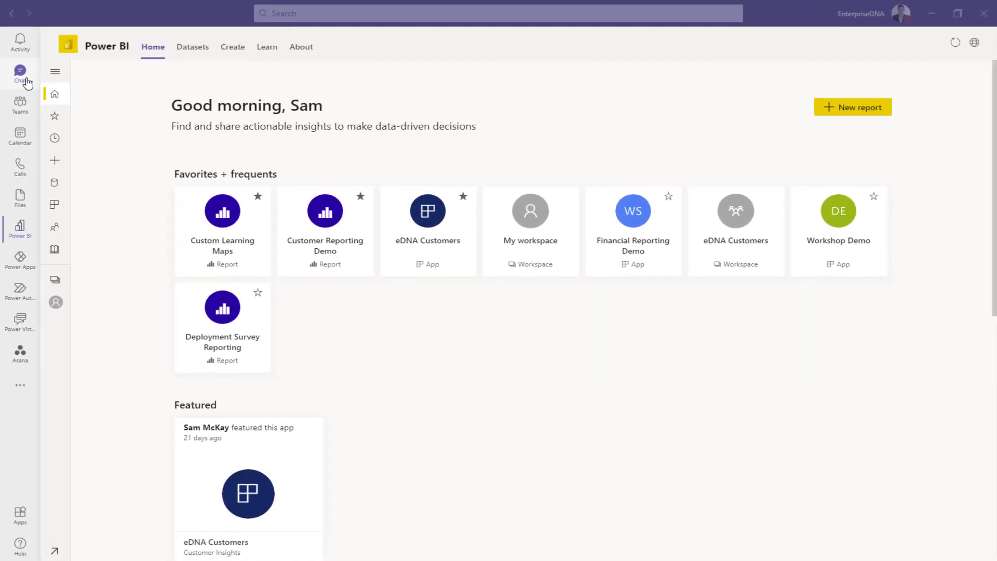
Step: Browse the Teams chats briefly, then return to the Power BI app
left_click(20, 75)
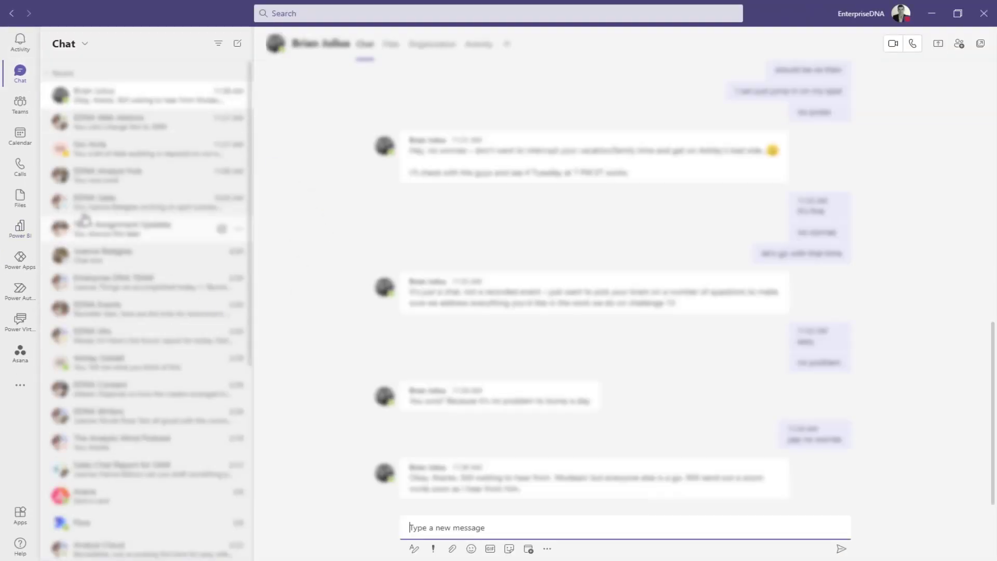
scroll("down", 3)
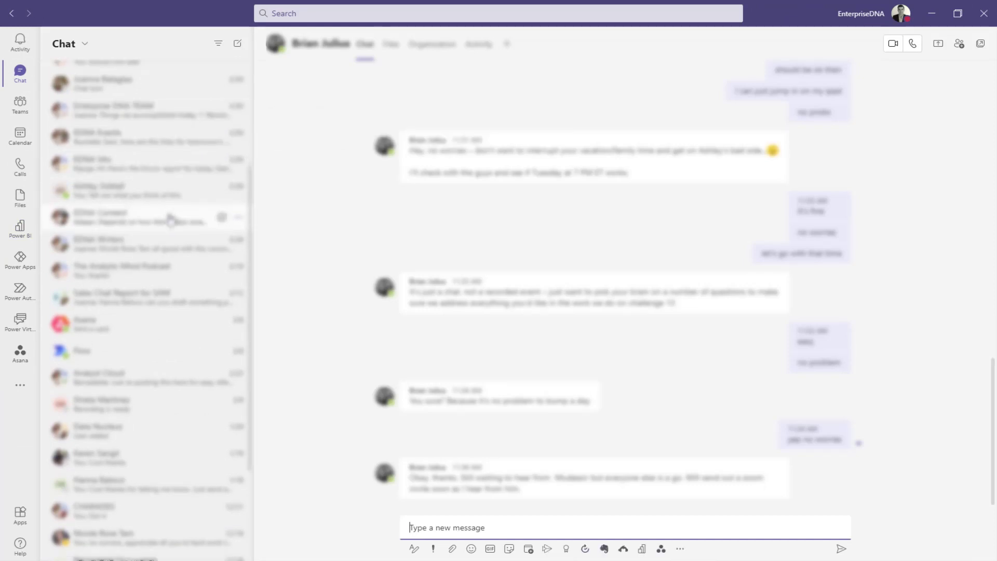
scroll("down", 3)
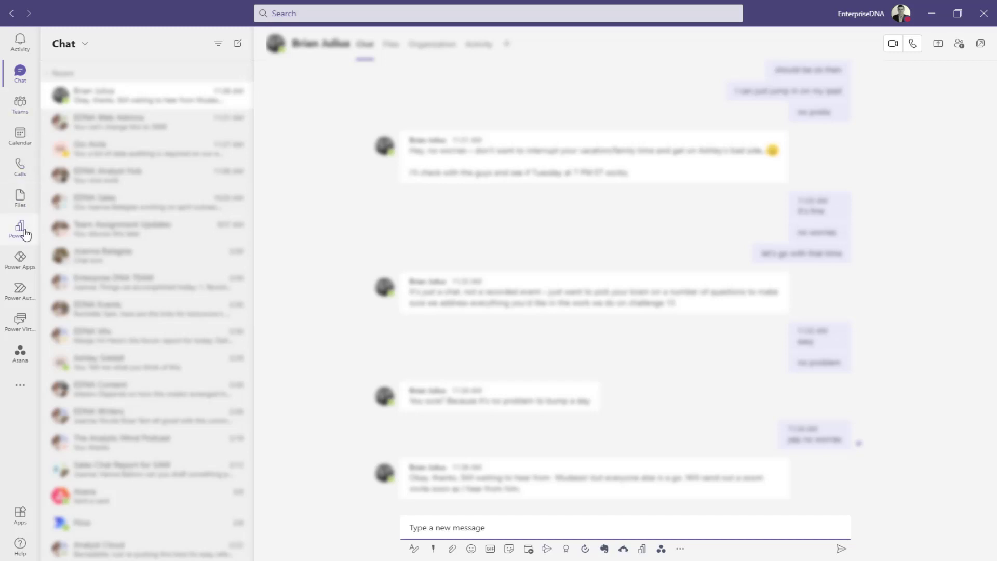
left_click(20, 230)
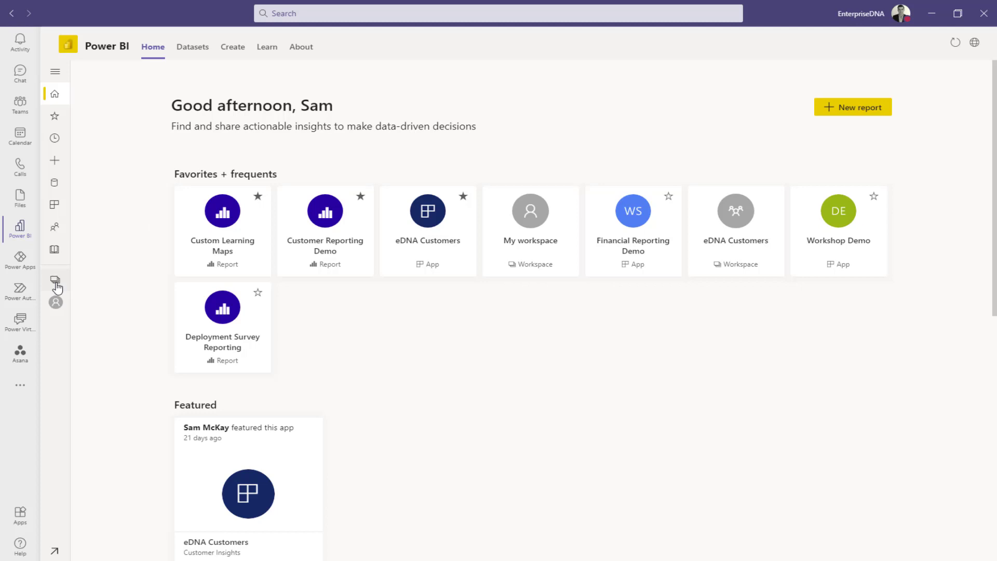
Step: Show the workspaces list and open the eDNA Internal Products workspace
left_click(56, 279)
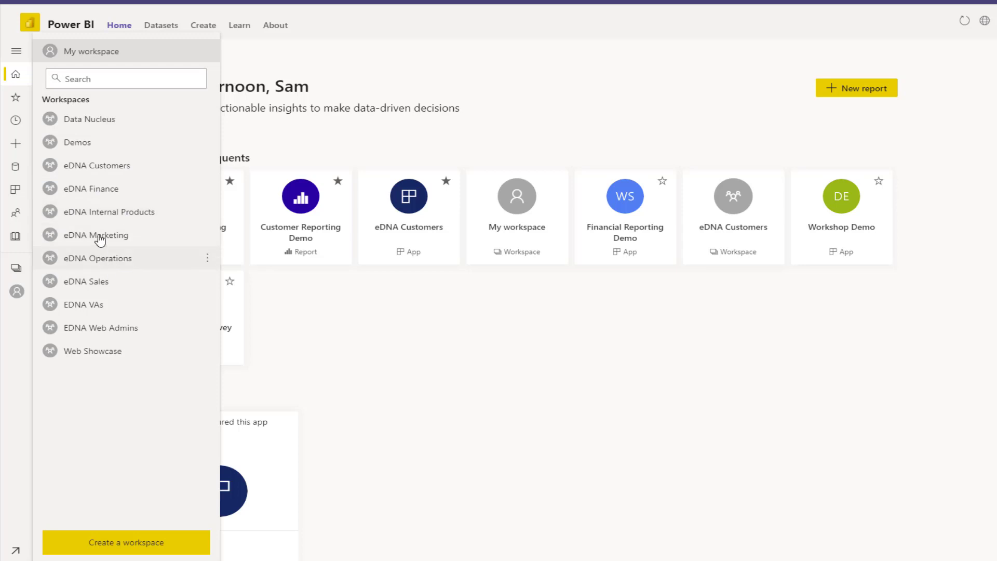
mouse_move(101, 211)
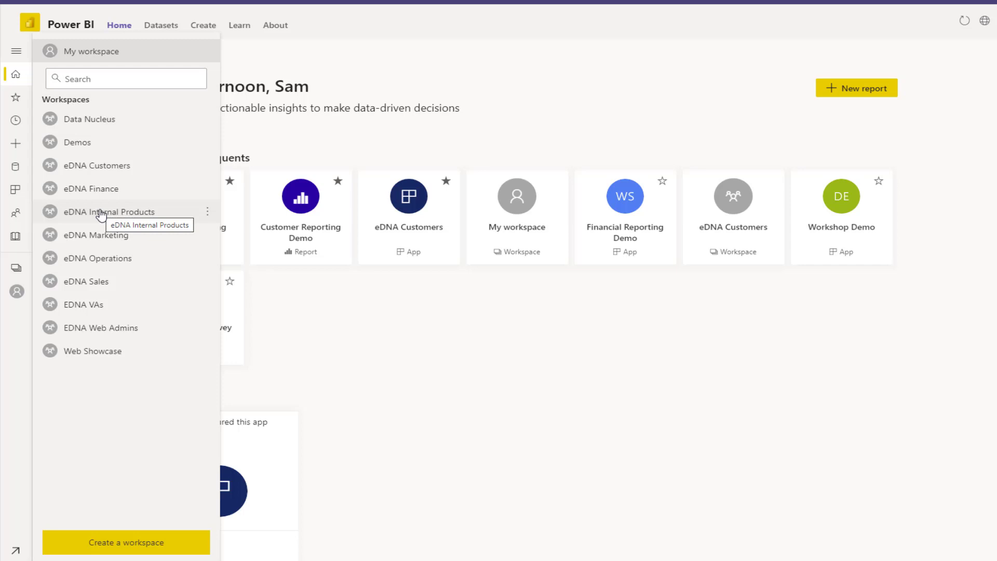
mouse_move(419, 142)
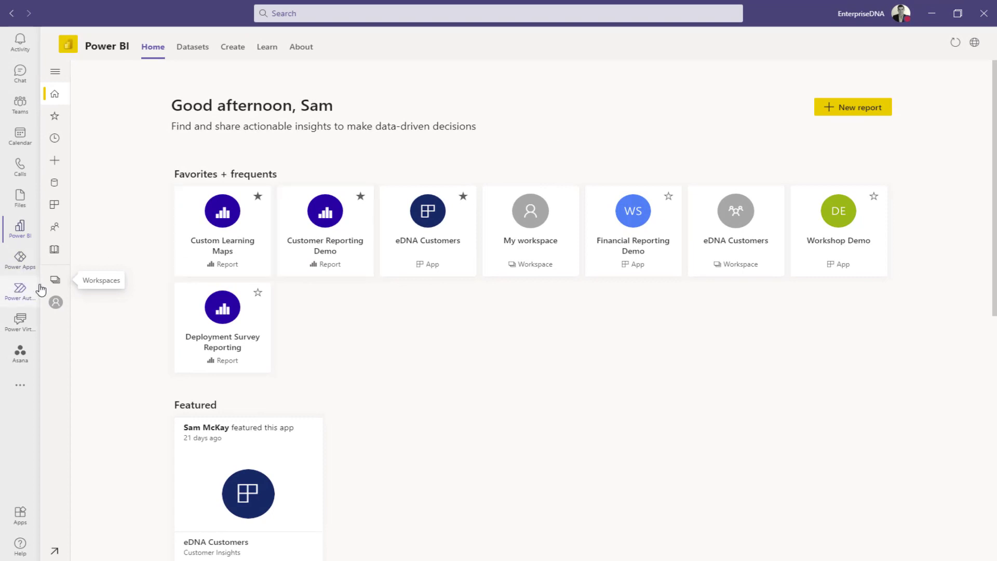
mouse_move(146, 118)
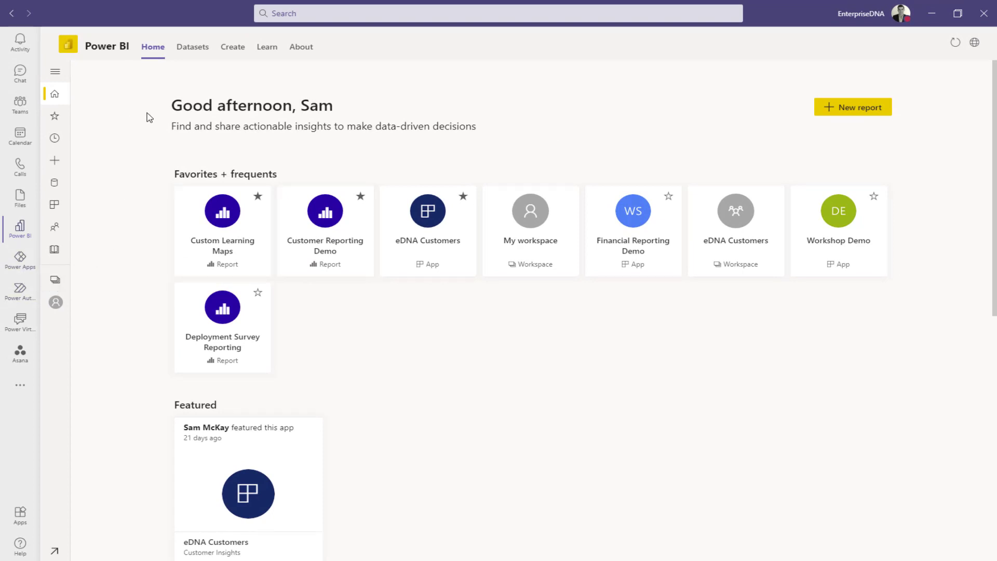
mouse_move(109, 273)
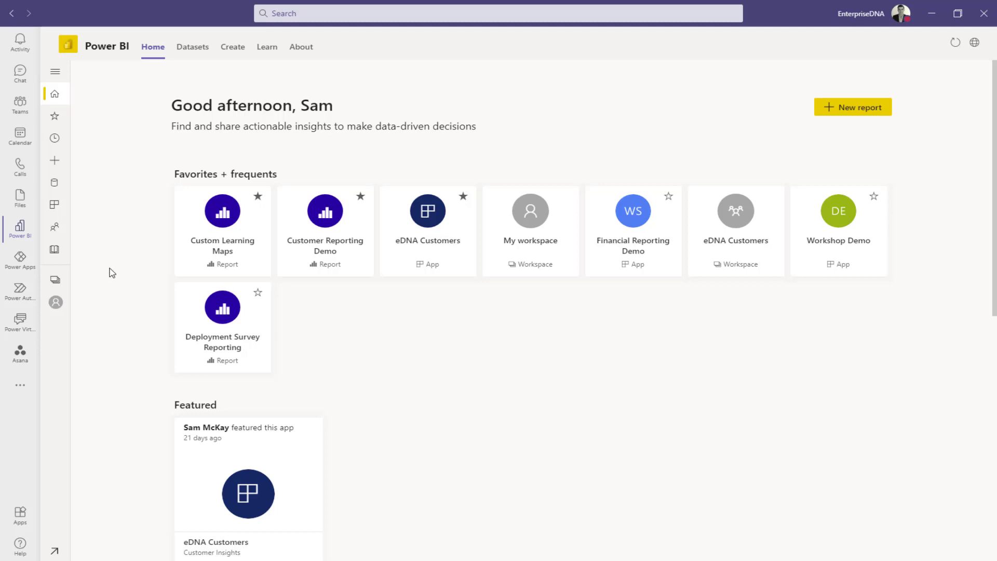
left_click(55, 282)
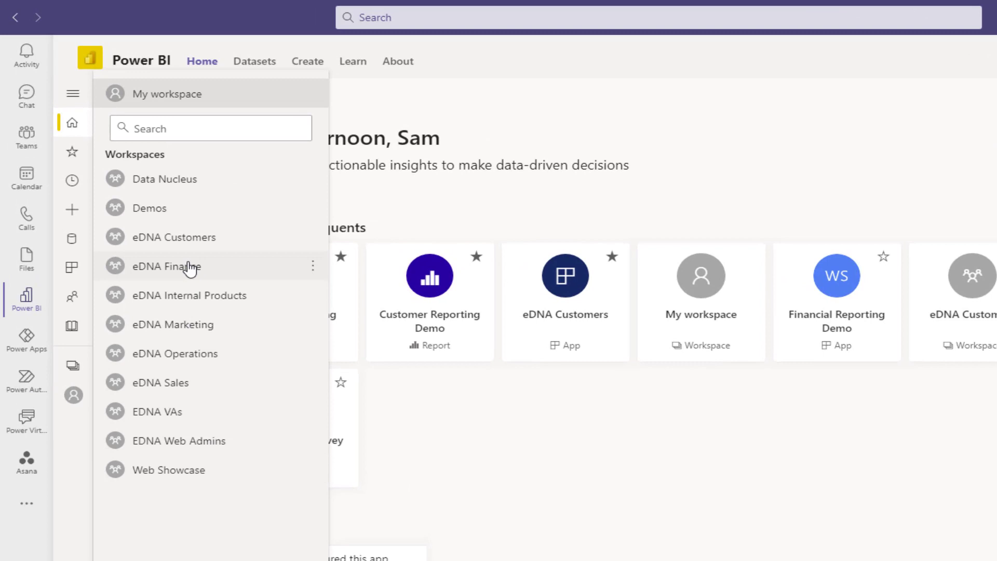
mouse_move(188, 243)
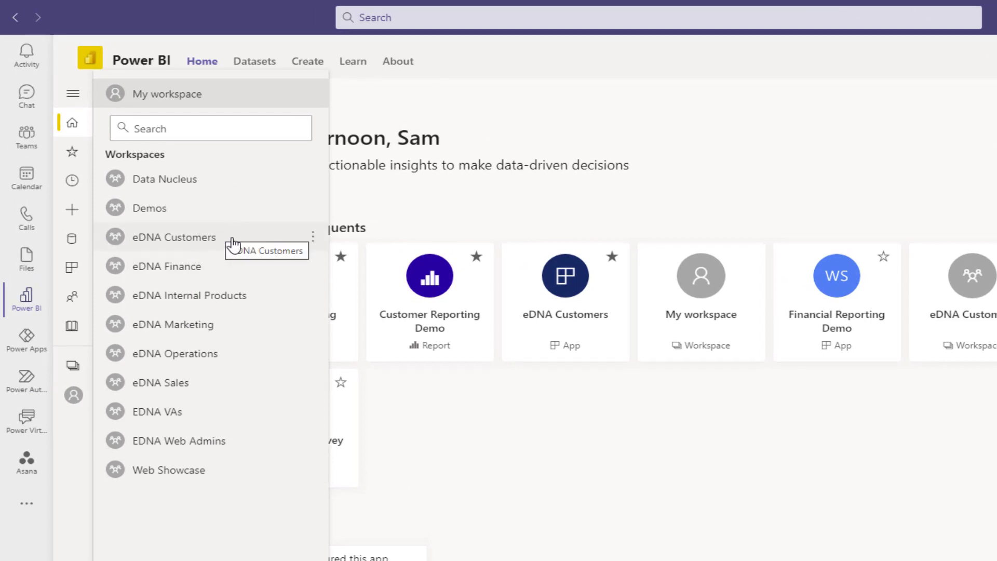
mouse_move(206, 295)
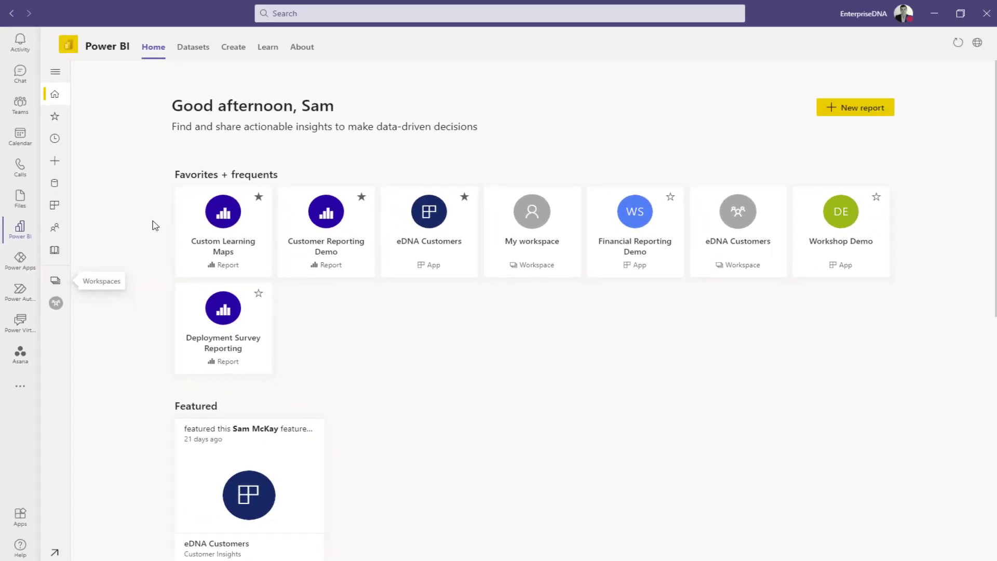
left_click(55, 302)
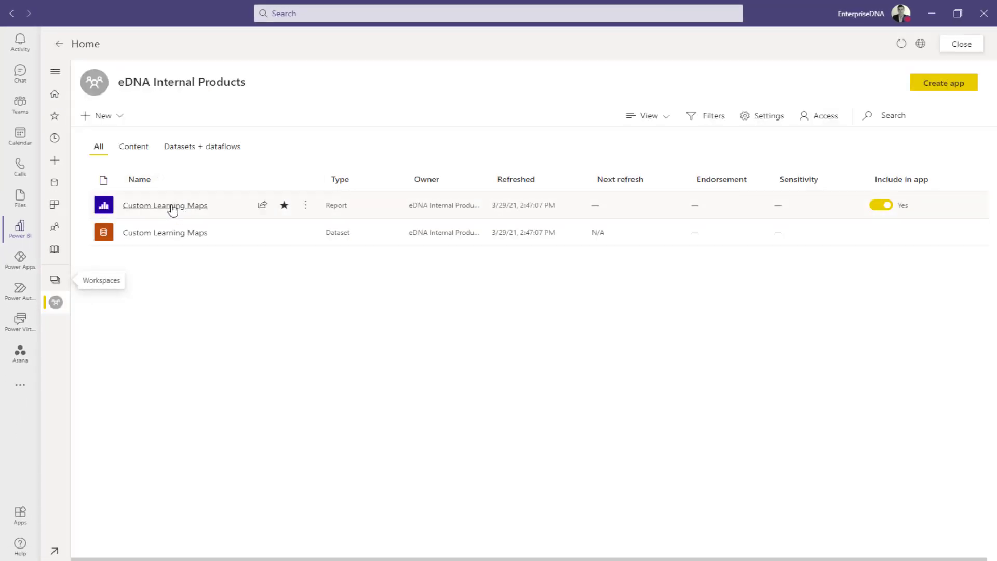
mouse_move(165, 204)
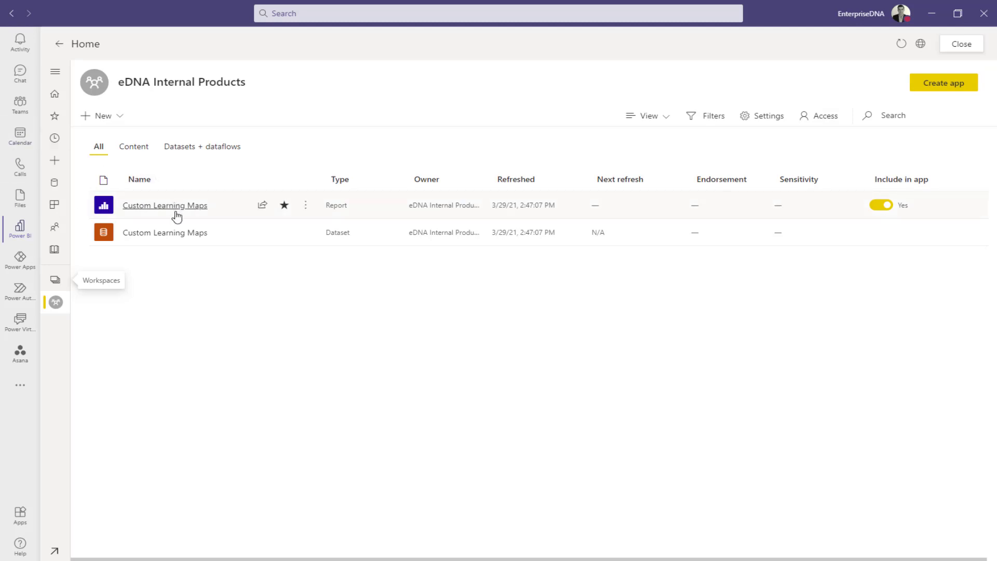
Step: Open the Custom Learning Maps report from the workspace list
left_click(165, 204)
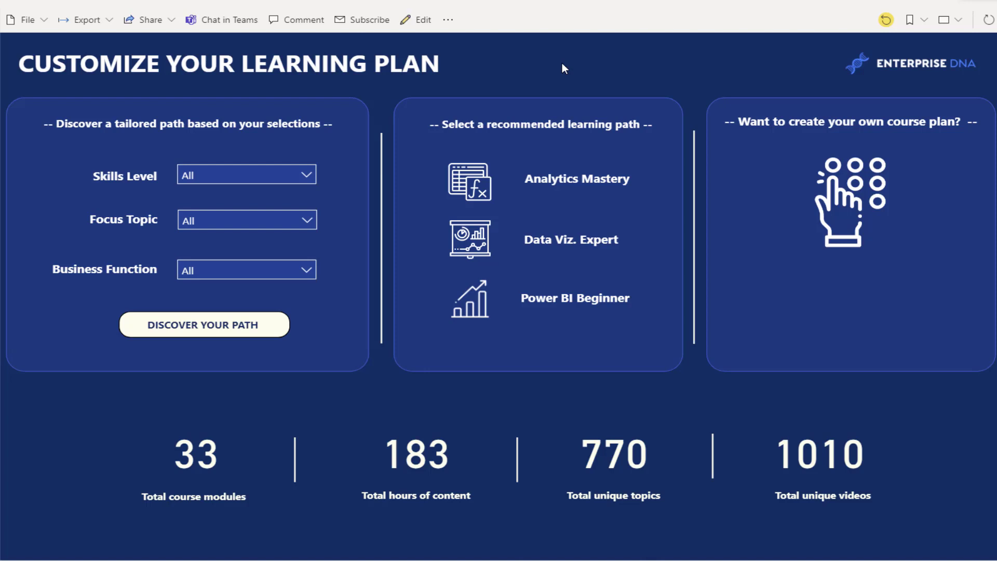
mouse_move(568, 69)
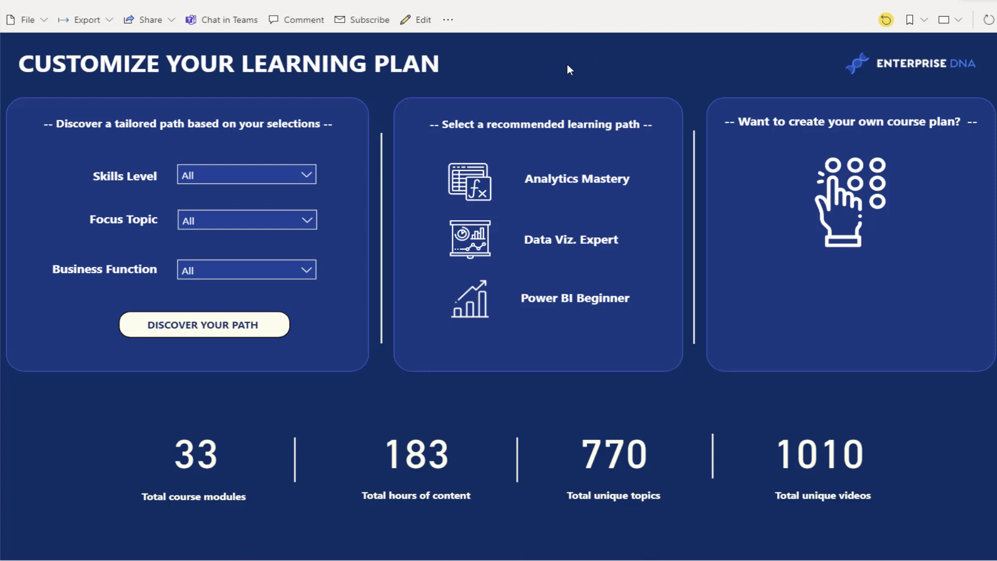
mouse_move(572, 65)
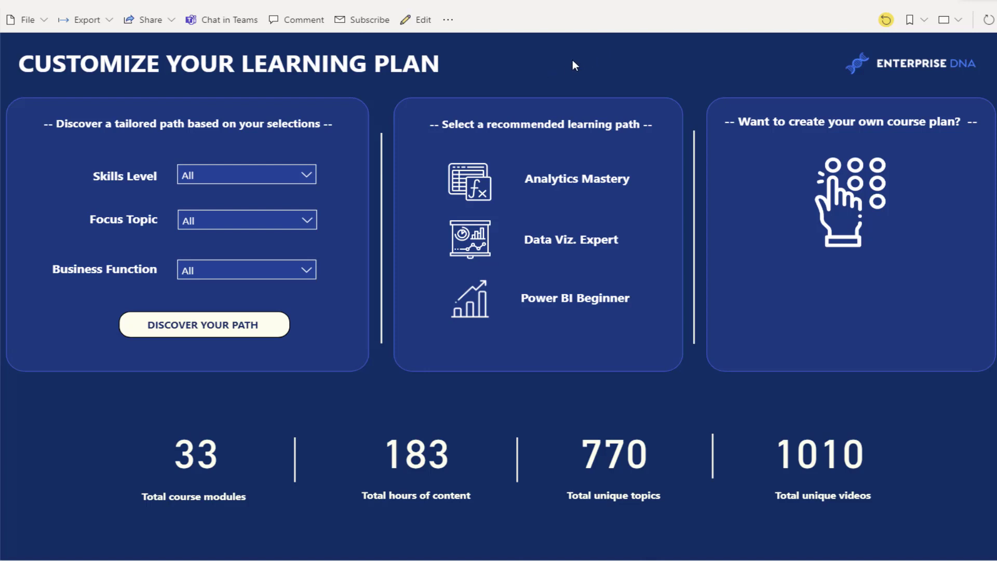
mouse_move(480, 187)
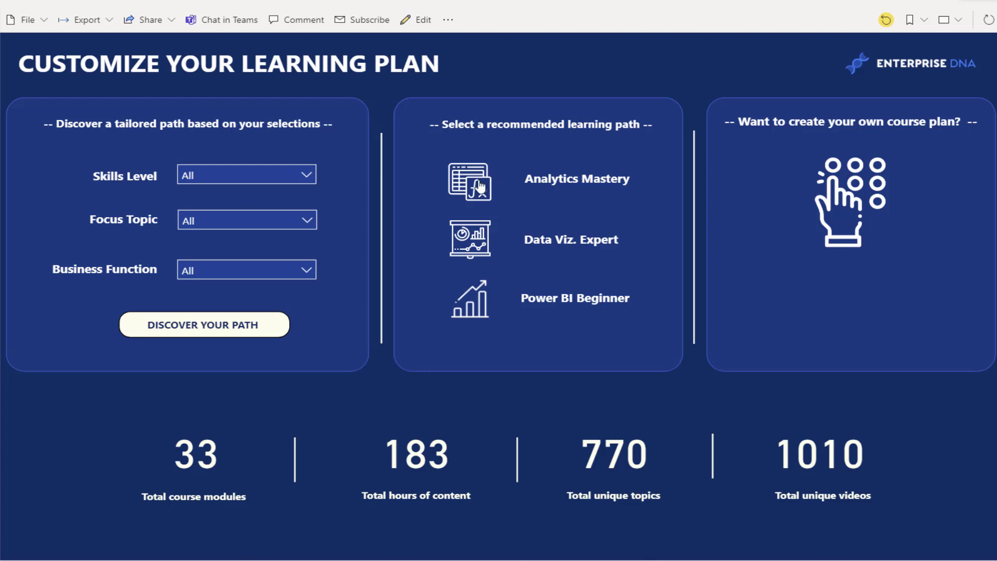
Step: View the Analytics Mastery learning path and the create-your-own course plan option
left_click(469, 180)
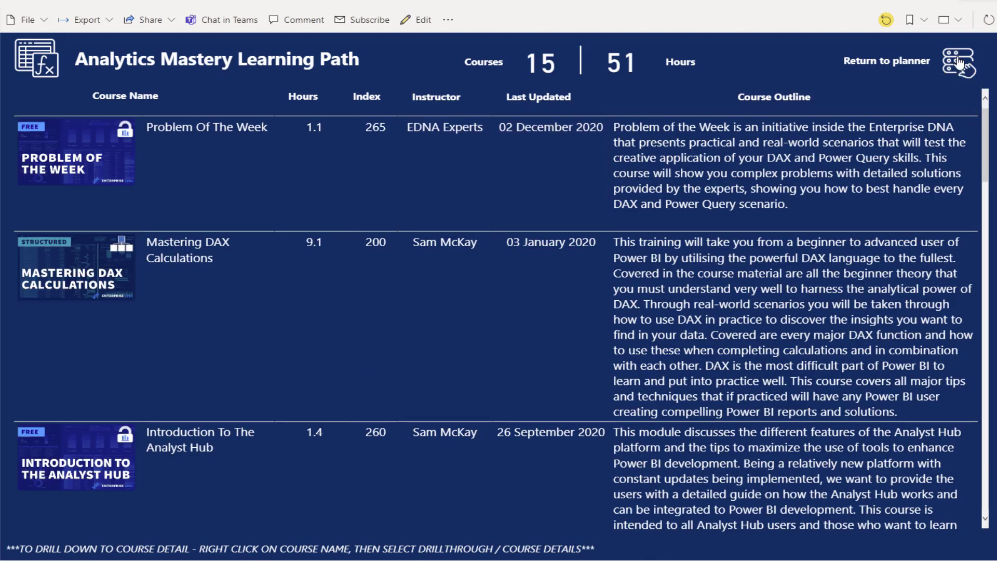
mouse_move(959, 62)
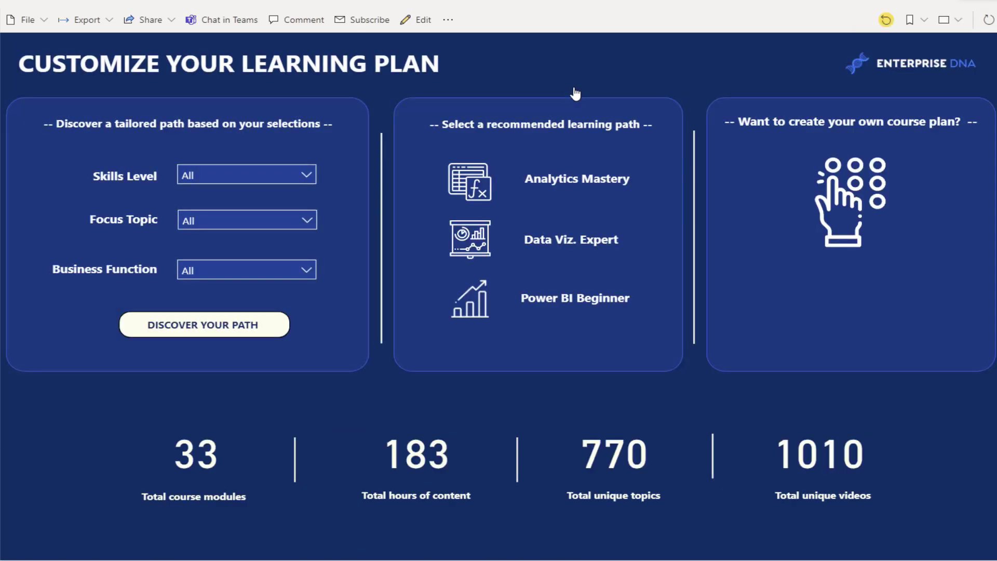
mouse_move(860, 202)
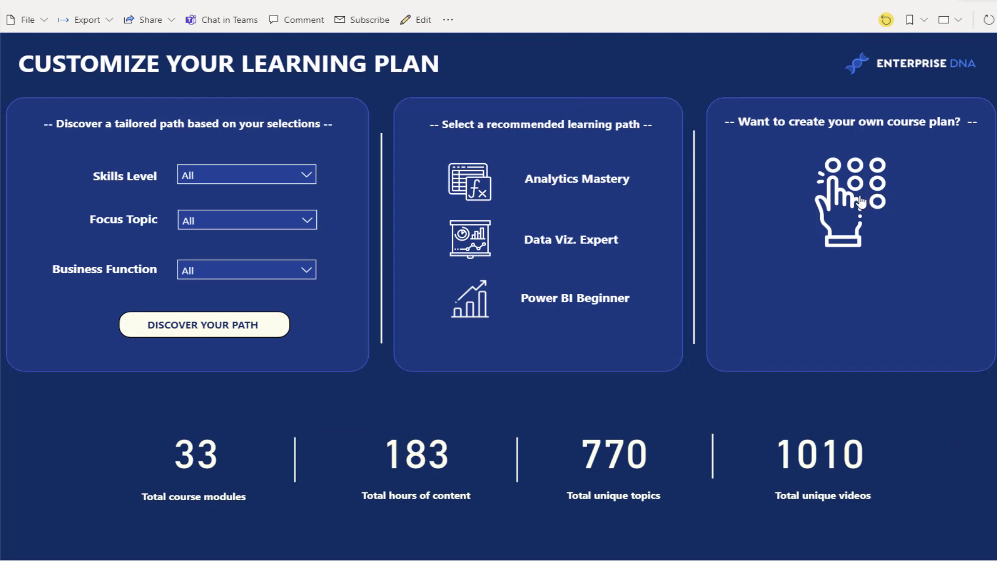
left_click(850, 200)
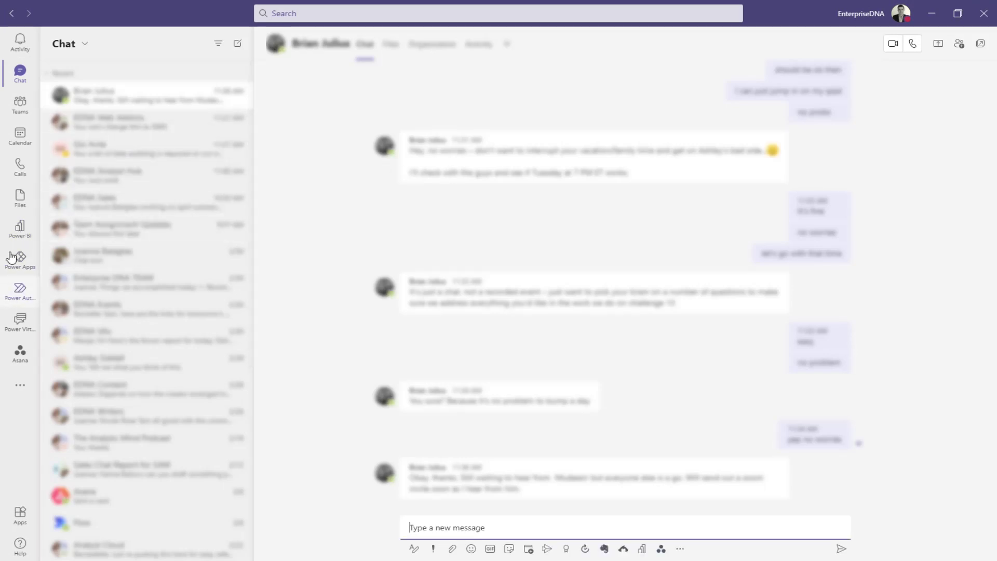
Step: Reopen the Custom Learning Maps report in Power BI, then show the organisation's Datasets page
left_click(20, 230)
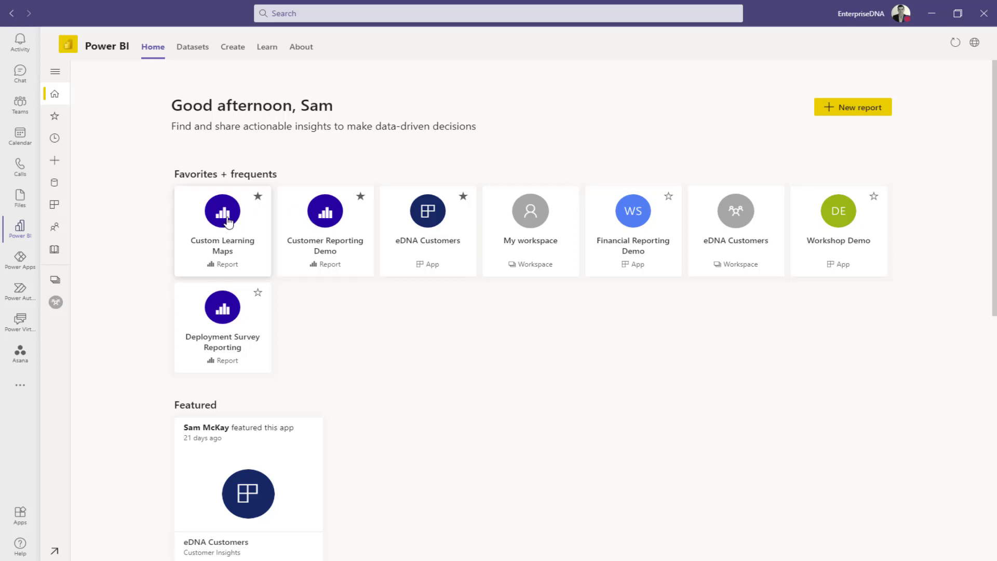
left_click(222, 222)
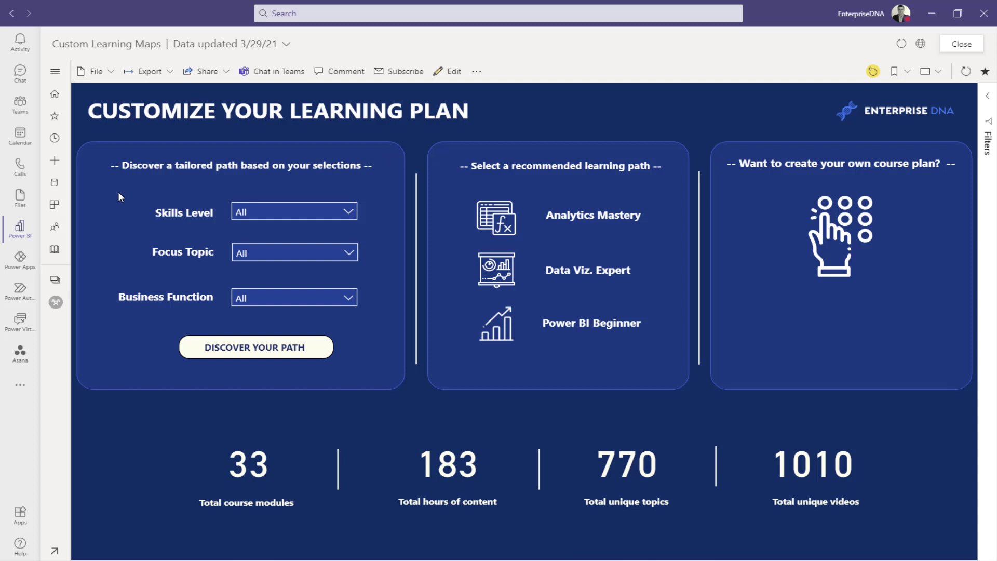
left_click(55, 182)
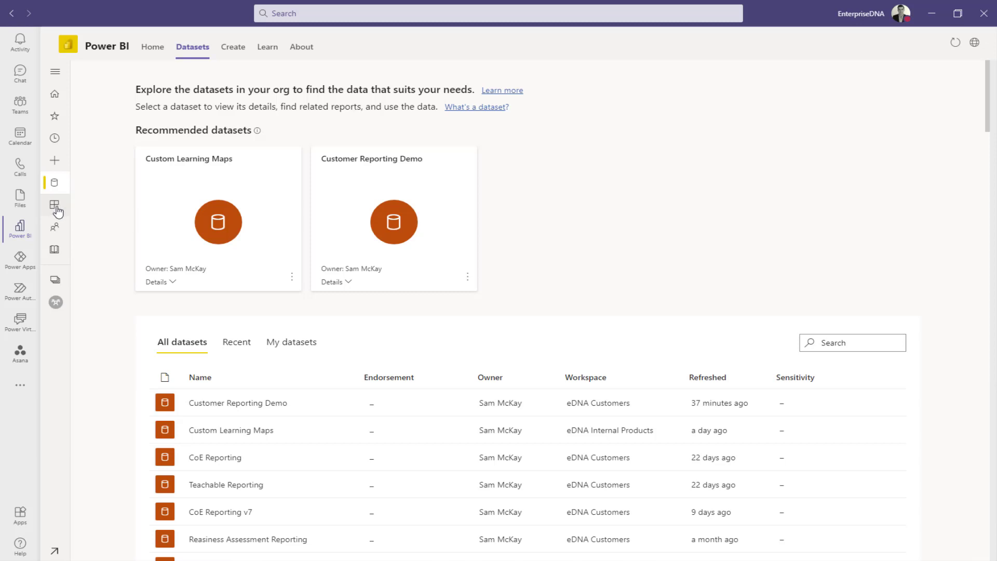
Step: View the installed Power BI apps list, then go back to the Datasets page
left_click(55, 205)
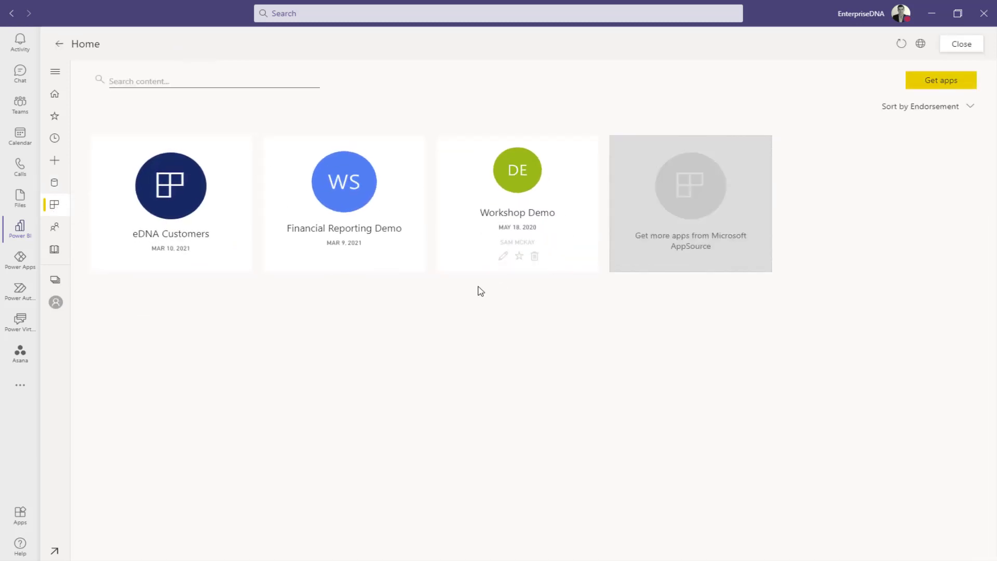
left_click(55, 186)
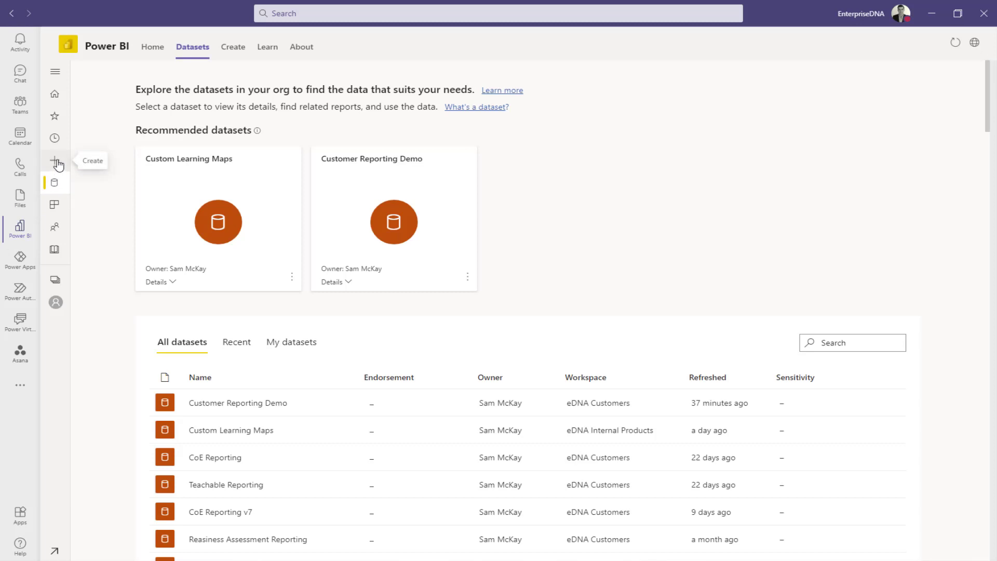
mouse_move(55, 163)
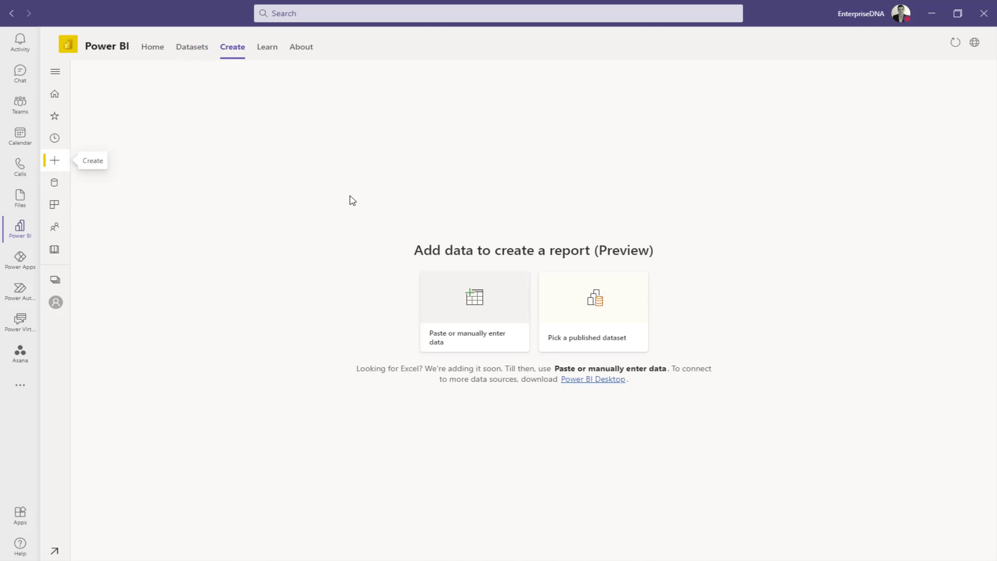
mouse_move(321, 258)
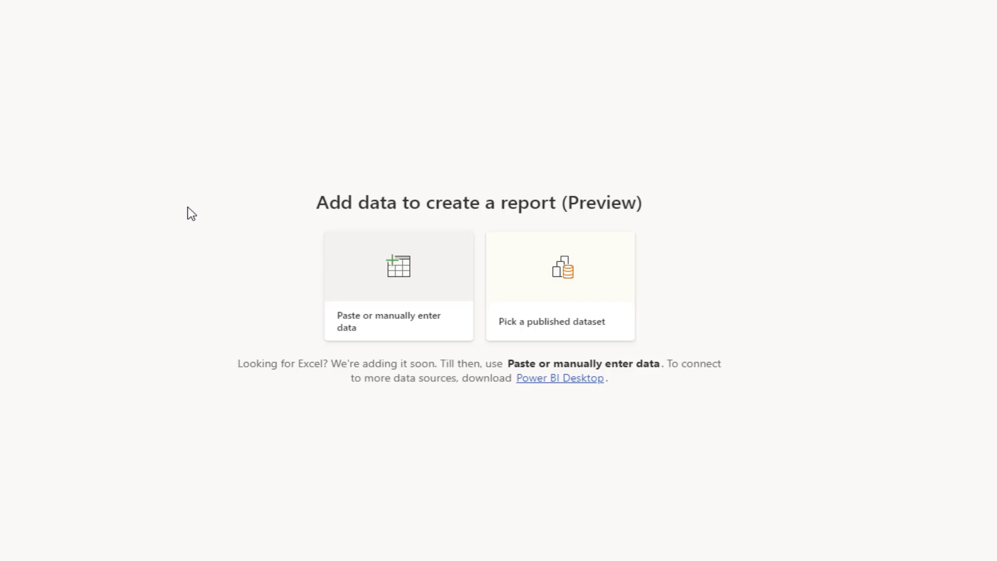
mouse_move(406, 291)
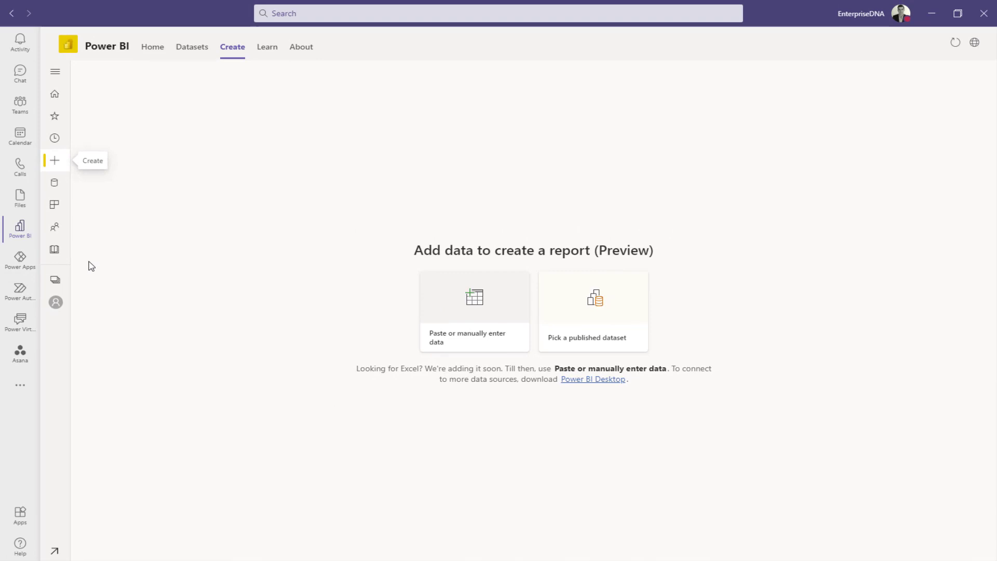
mouse_move(55, 276)
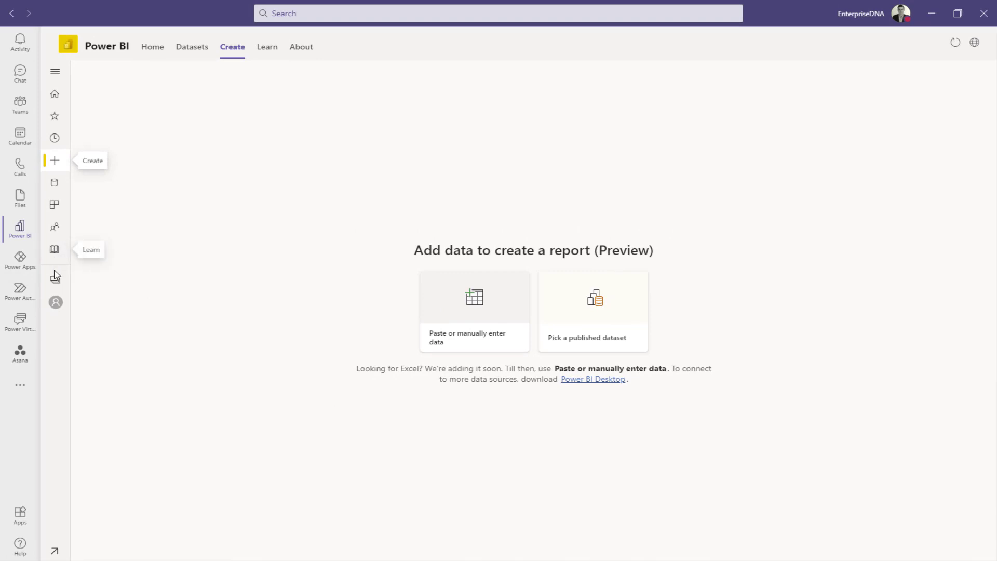
mouse_move(55, 279)
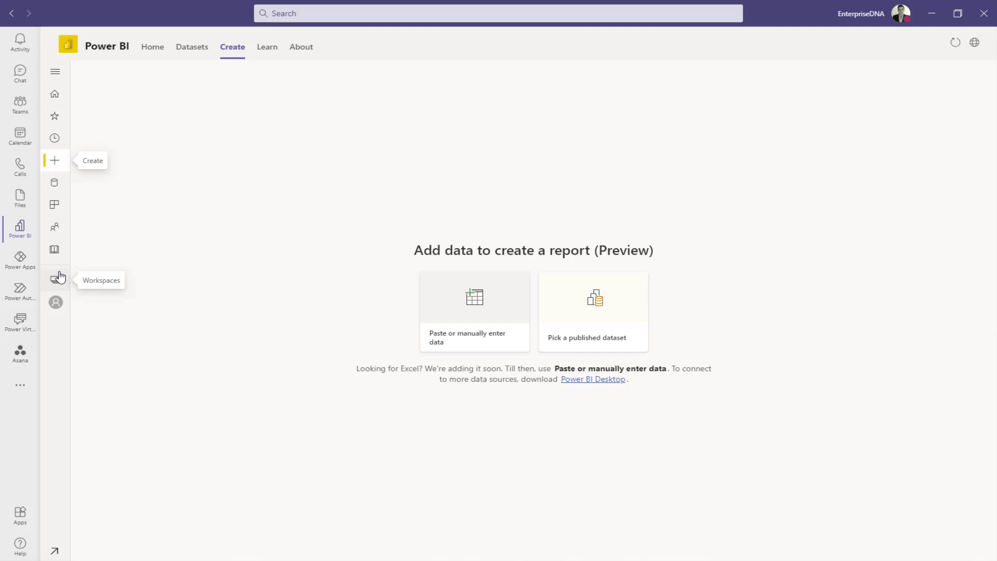
Step: Show the workspaces flyout over the create-report page
left_click(55, 281)
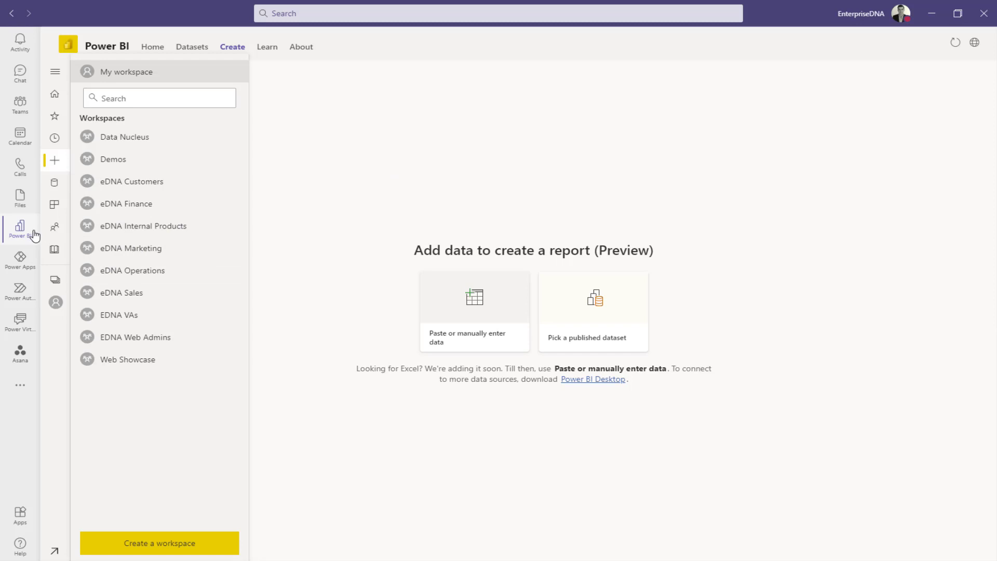
mouse_move(26, 247)
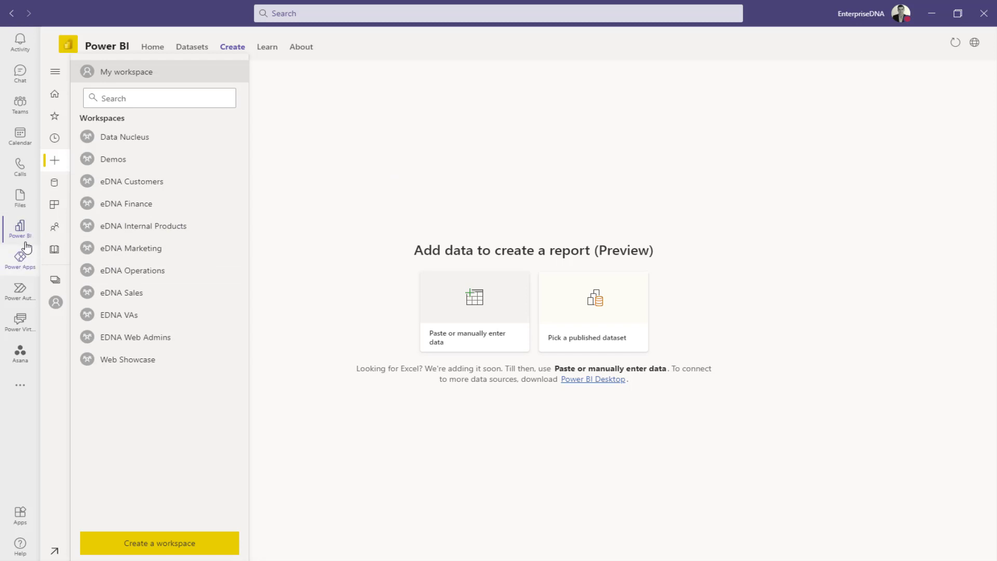
mouse_move(21, 228)
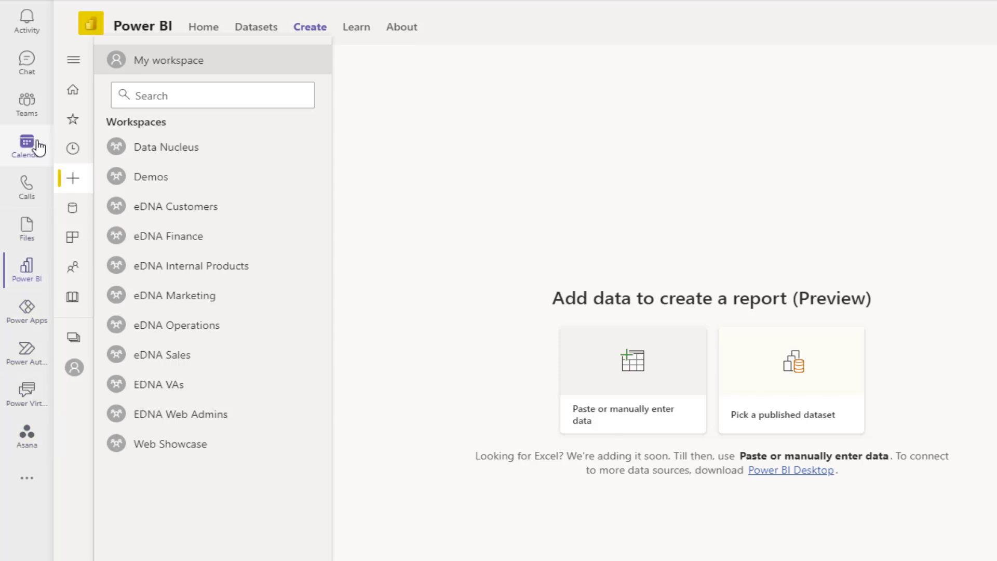
mouse_move(27, 219)
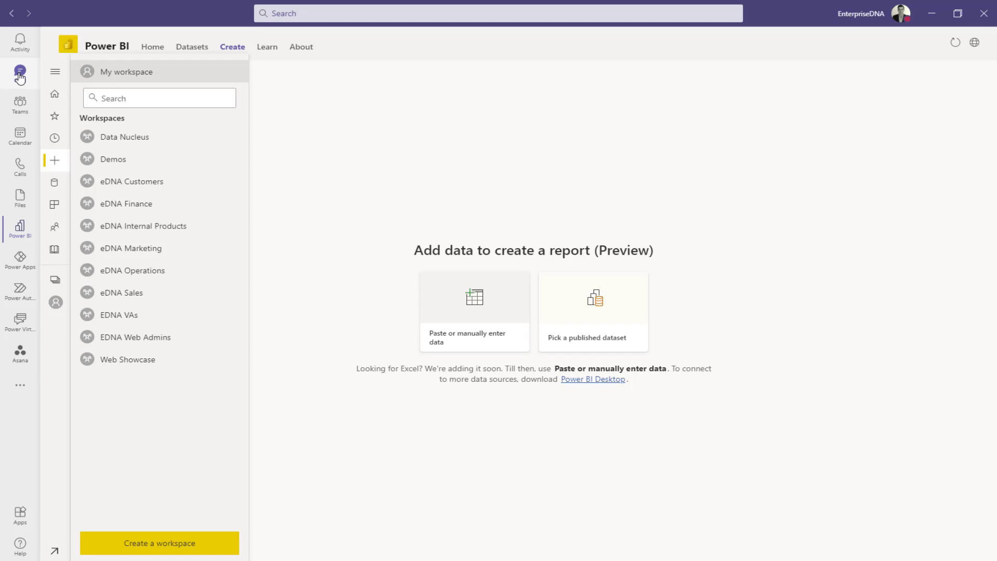
Step: Visit the Teams Chat area briefly, then return to the Power BI home page
left_click(20, 72)
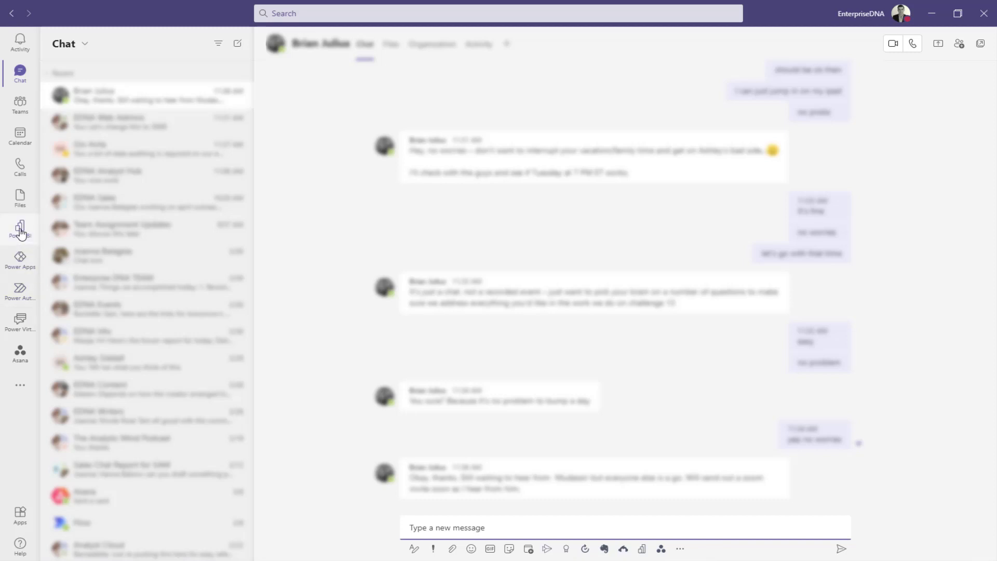
mouse_move(20, 290)
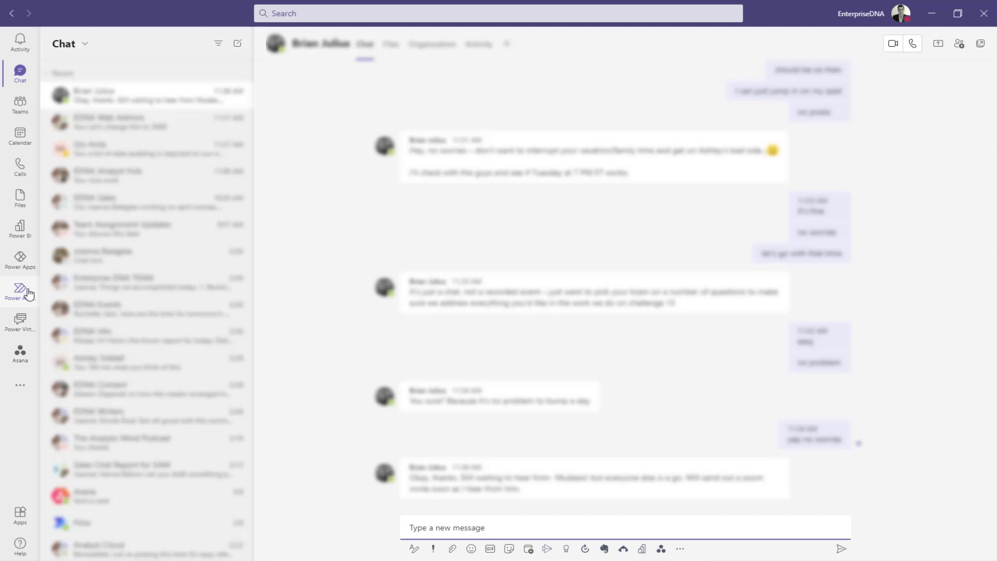
left_click(447, 527)
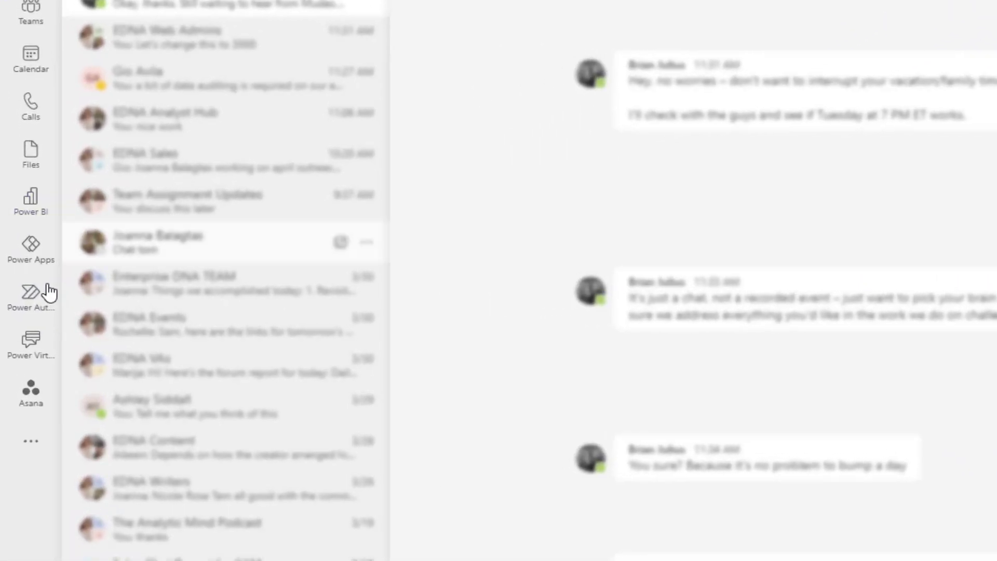
scroll("down", 3)
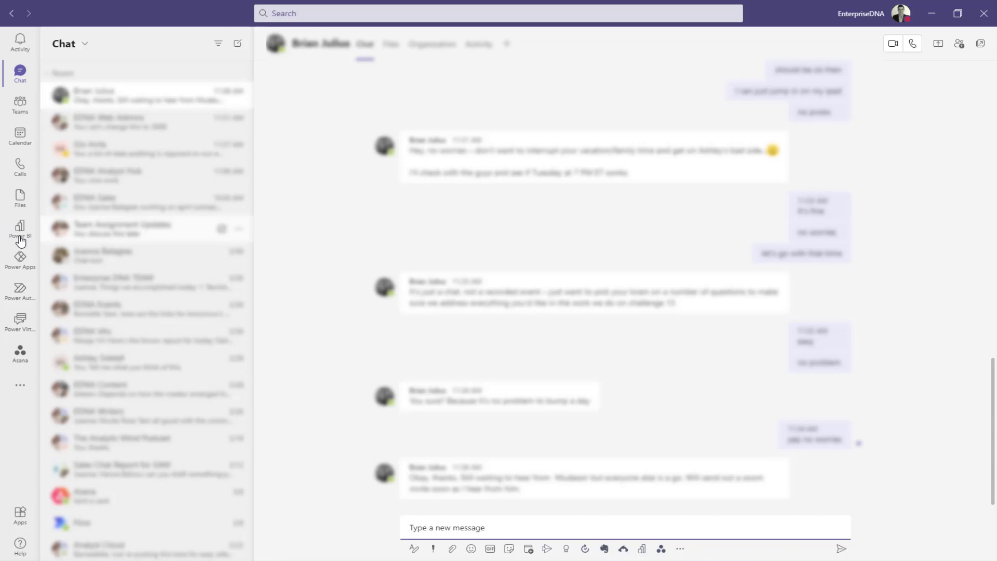
left_click(19, 231)
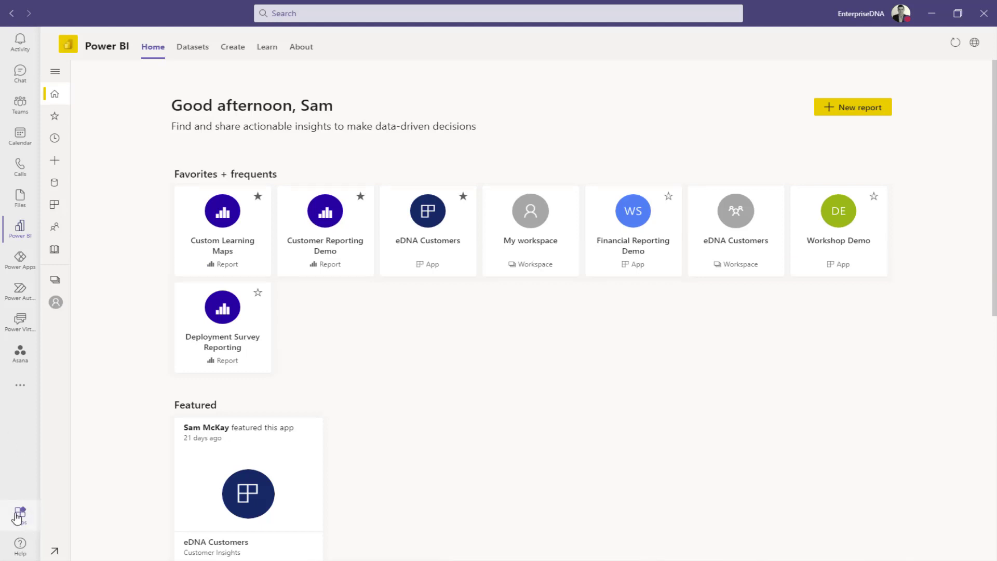
Step: Open the Teams Apps store and search all apps for 'Power'
left_click(19, 515)
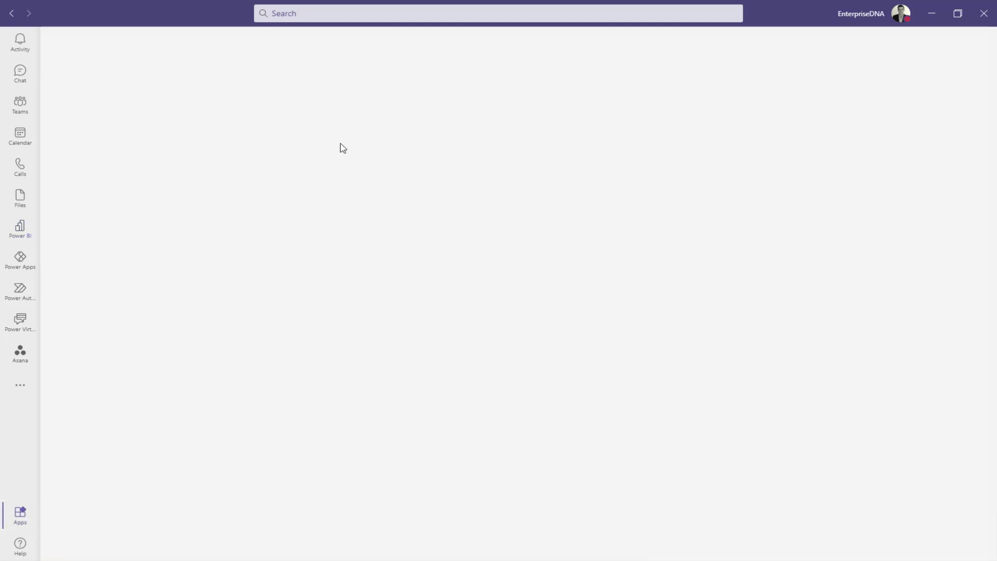
left_click(20, 516)
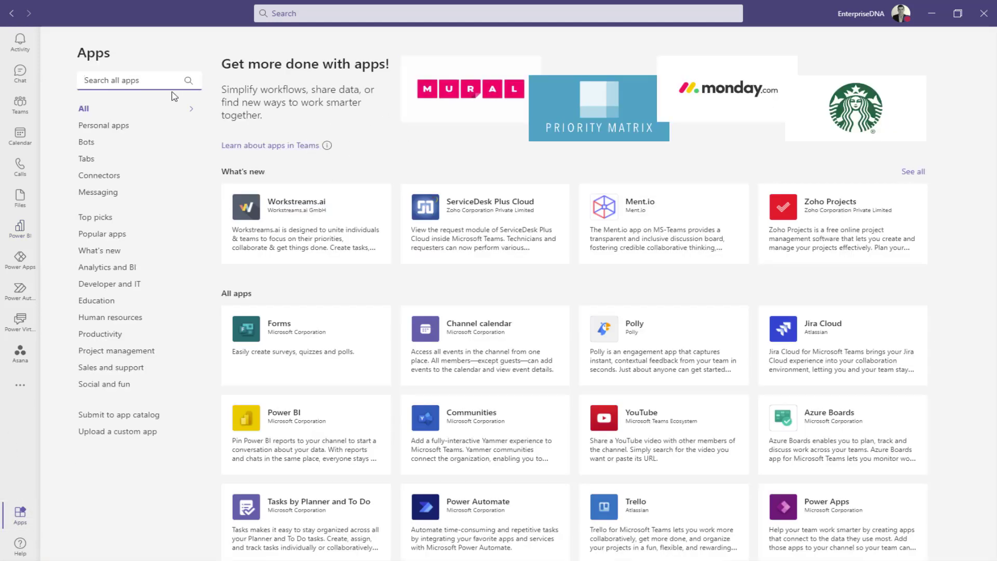
type("Power")
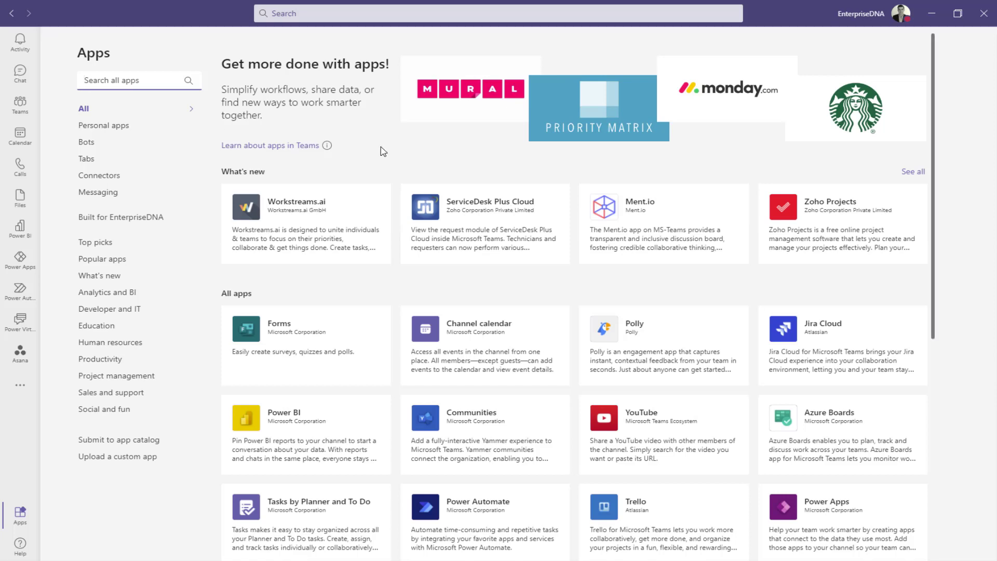
mouse_move(395, 162)
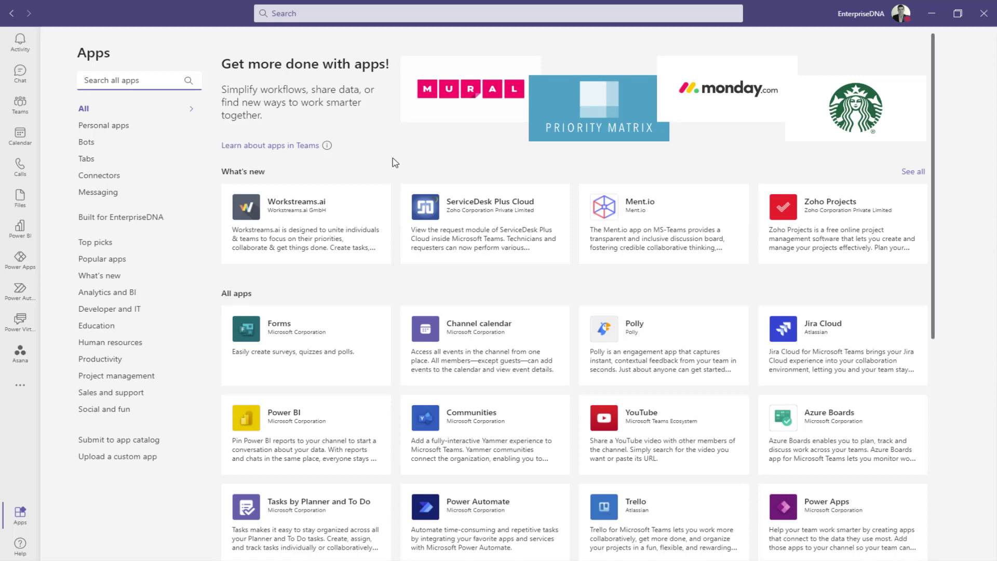